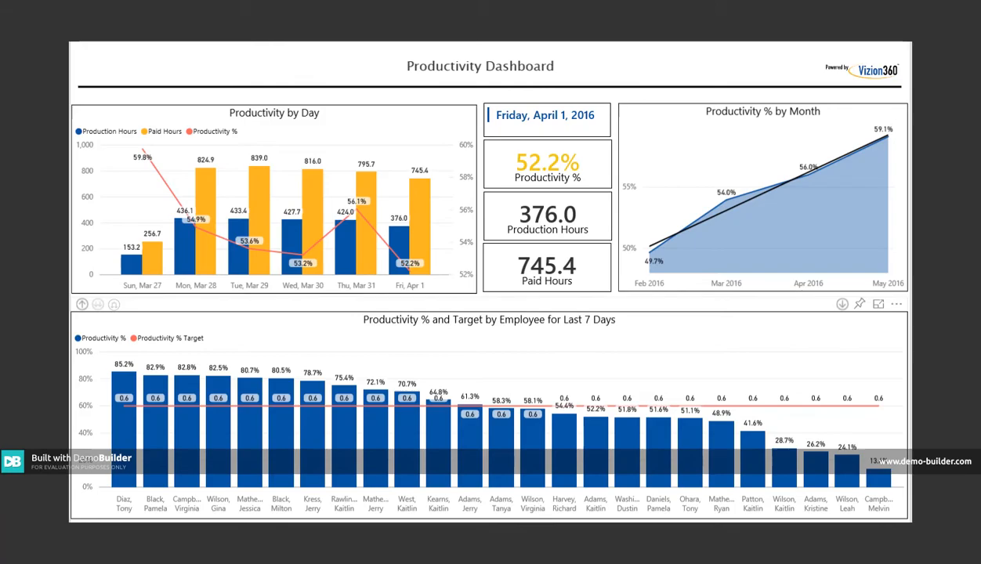
{"action": "mouse_move", "coordinate": [218, 423]}
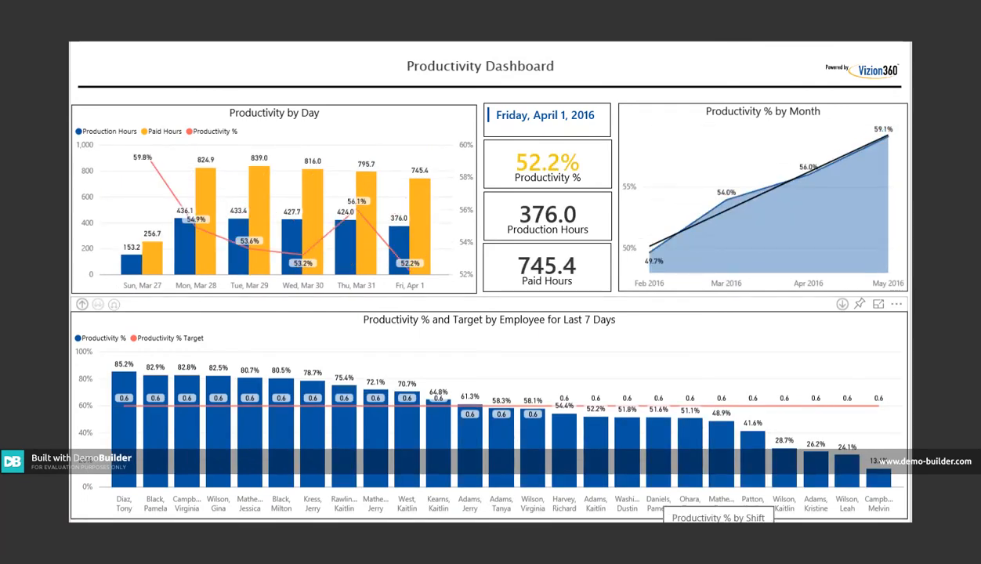
- Switch to the 'Productivity % by Shift' page showing productivity by day, shift totals and employees
{"action": "left_click", "coordinate": [717, 518]}
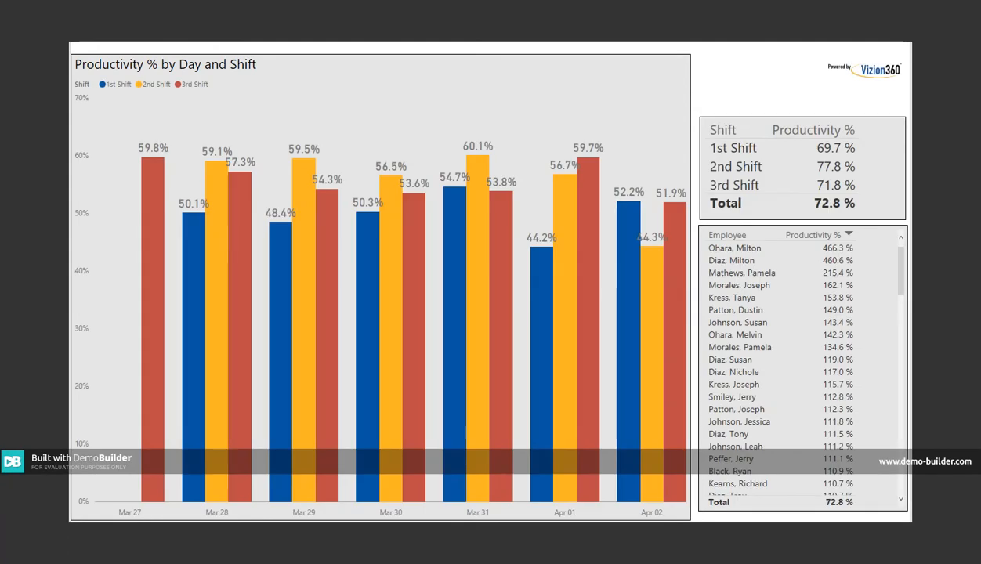